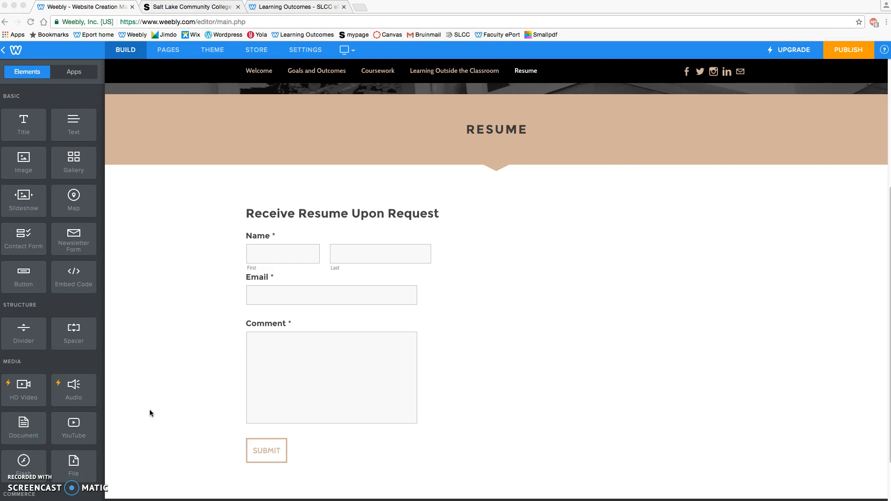
mouse_move(216, 302)
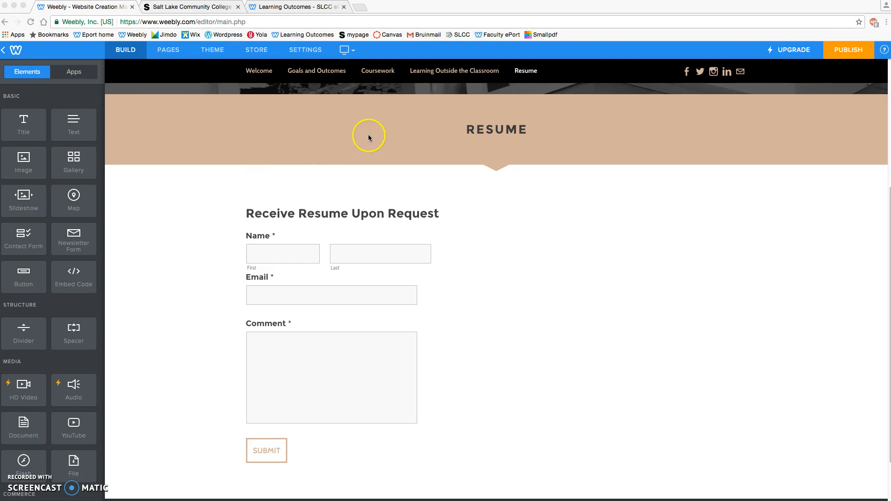
mouse_move(379, 76)
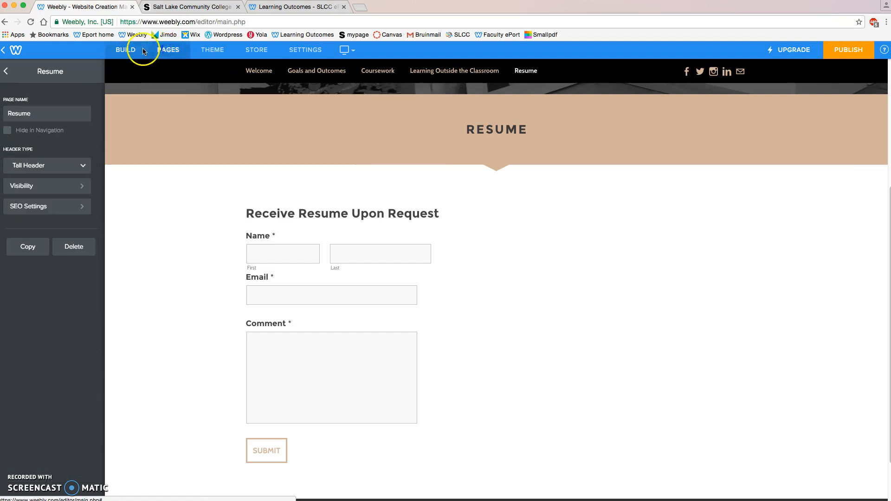
Step: Go to the English 1010 page under Coursework and bring back the Build elements panel
left_click(168, 50)
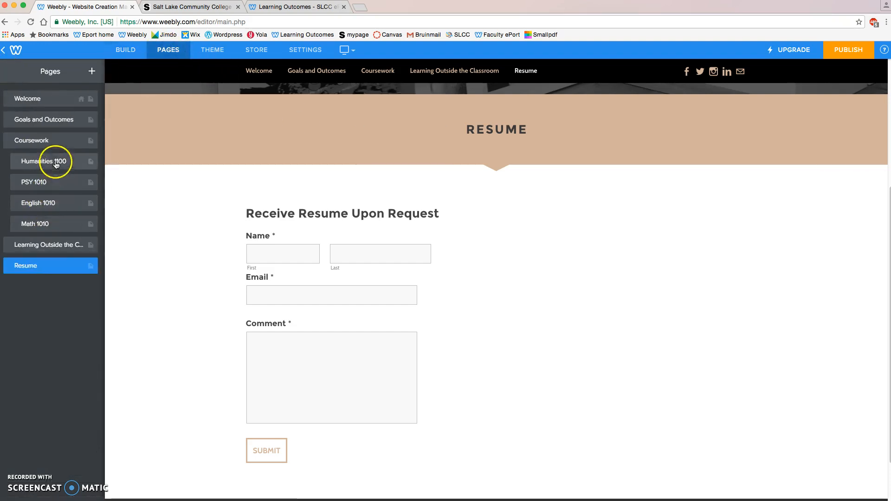
left_click(38, 203)
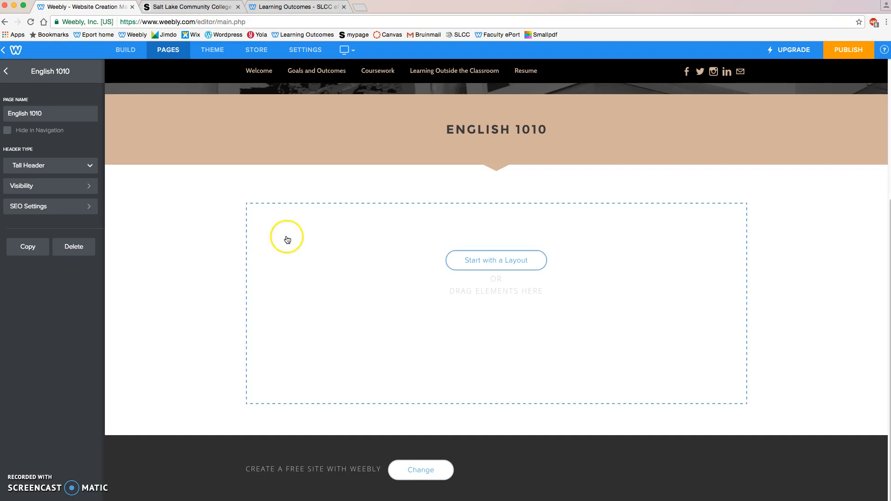
mouse_move(210, 109)
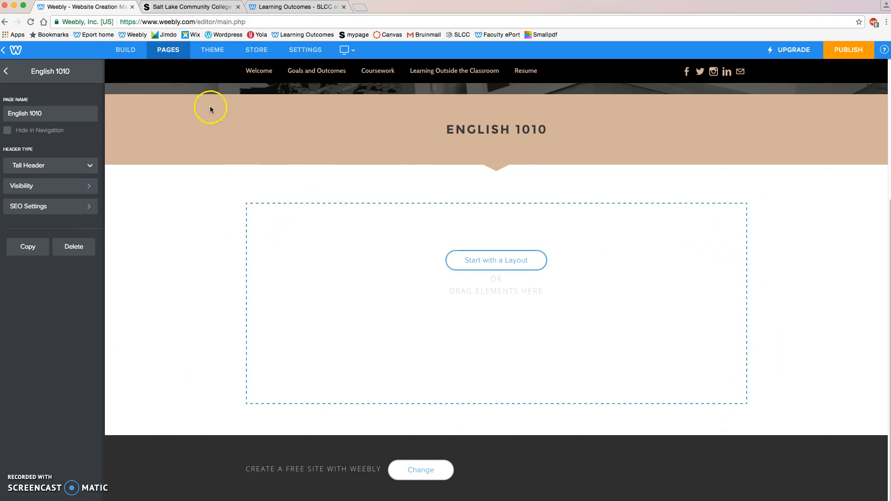
left_click(124, 50)
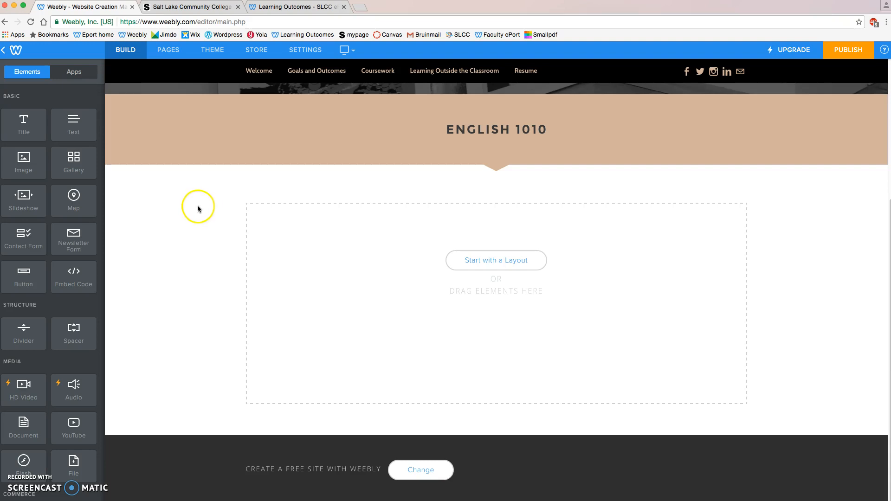
mouse_move(23, 124)
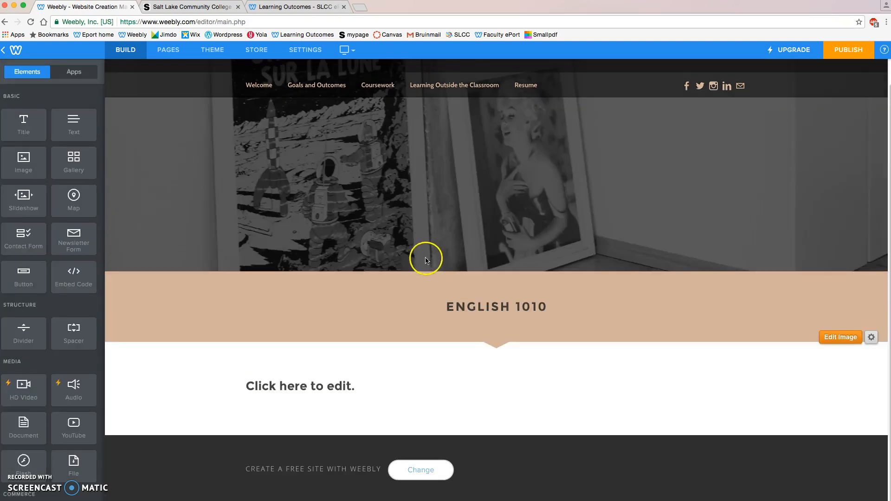
Step: Add a centre-aligned 'Signature Assignment' title to the English 1010 page
left_click(300, 385)
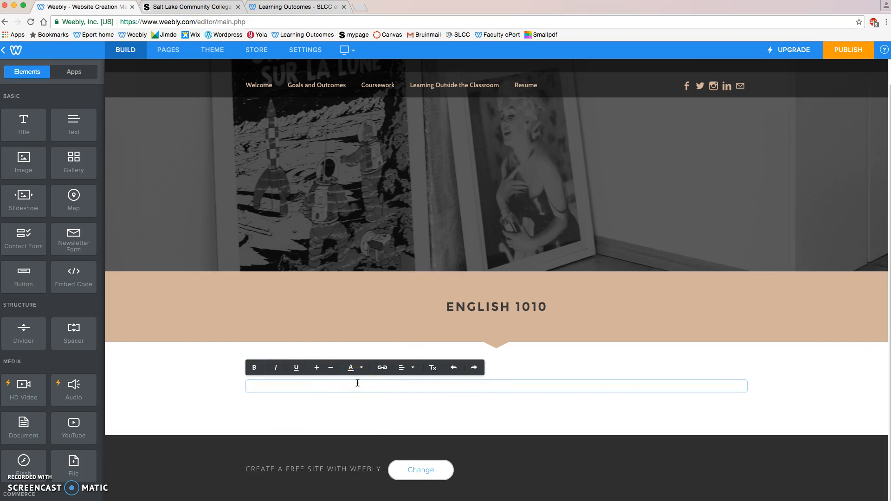
type("Signatu")
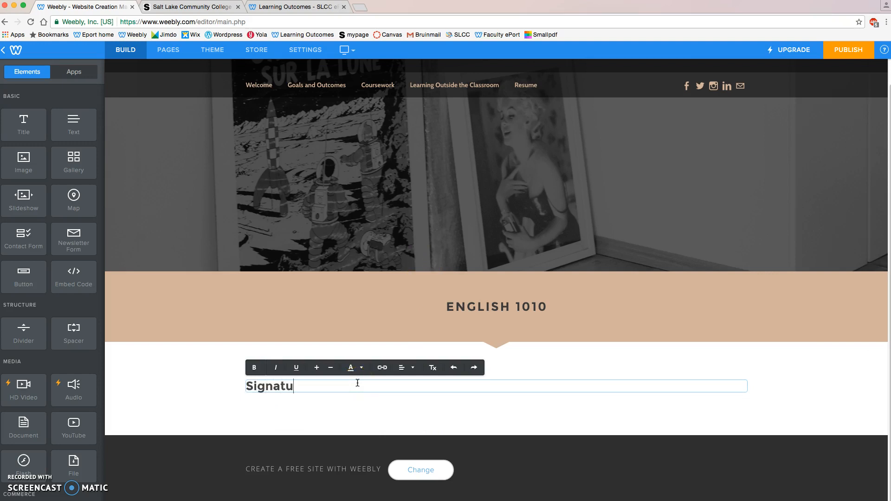
type("re Assignment")
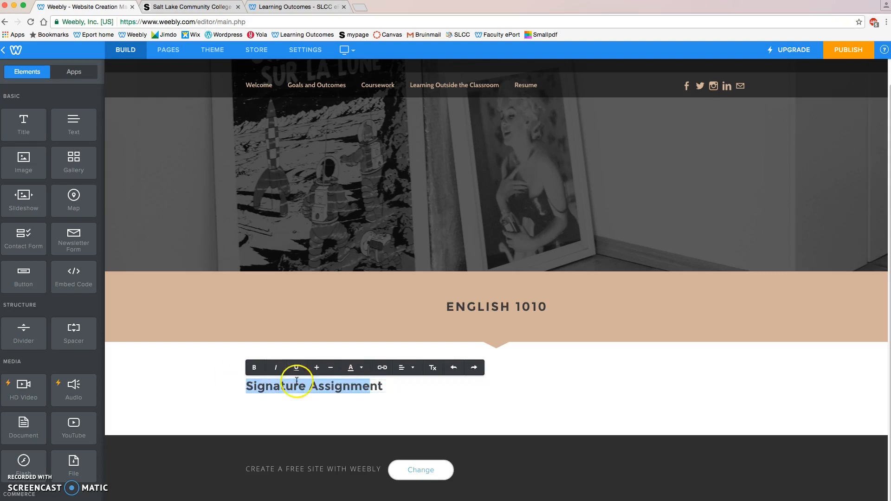
left_click(404, 367)
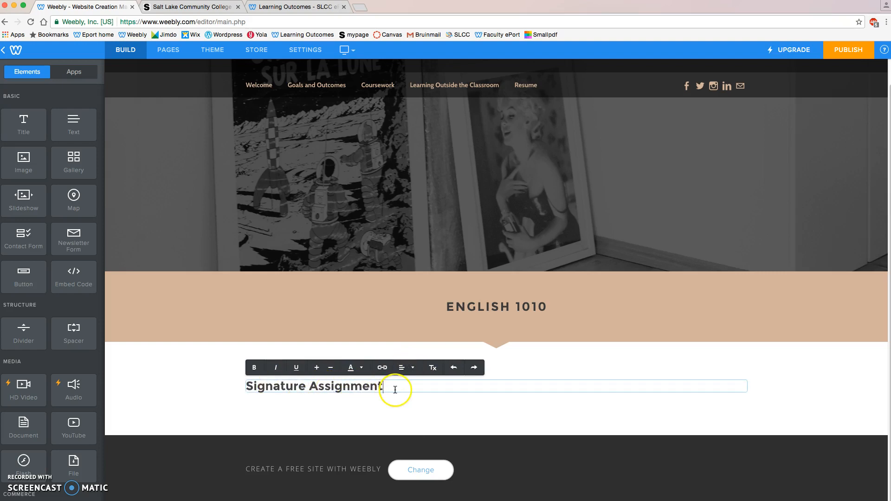
left_click(404, 367)
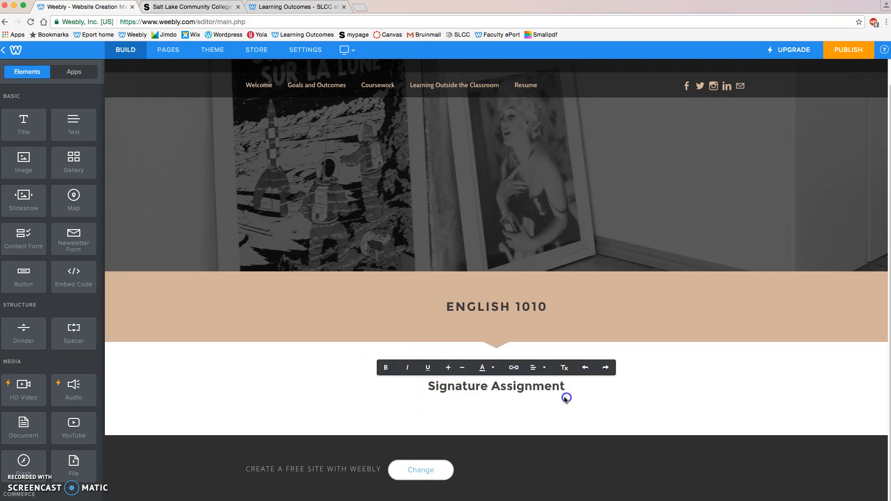
left_click(497, 387)
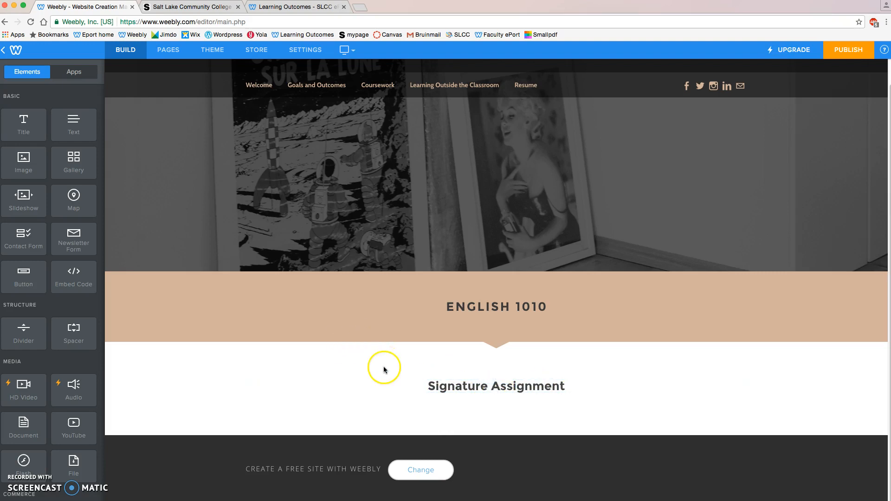
mouse_move(301, 376)
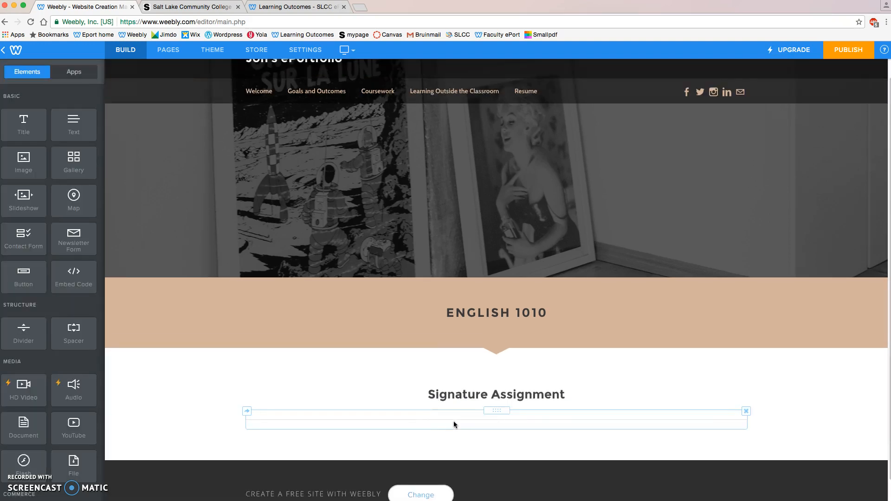
Step: Fill the new text box with 'Copy and Paste our essay in this text box.'
scroll("up", 3)
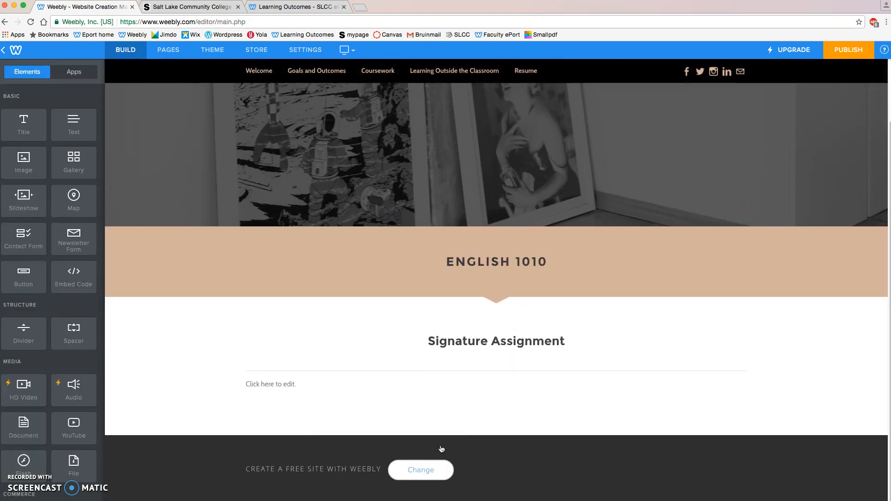
left_click(270, 384)
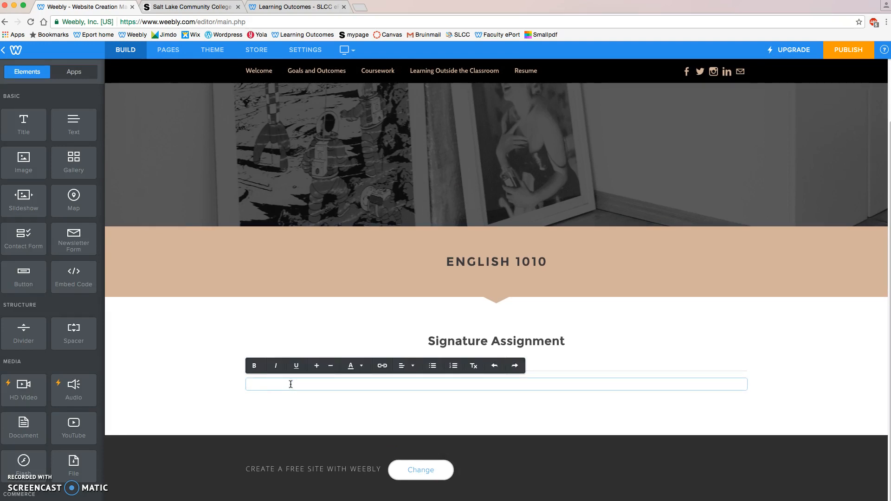
type("Co")
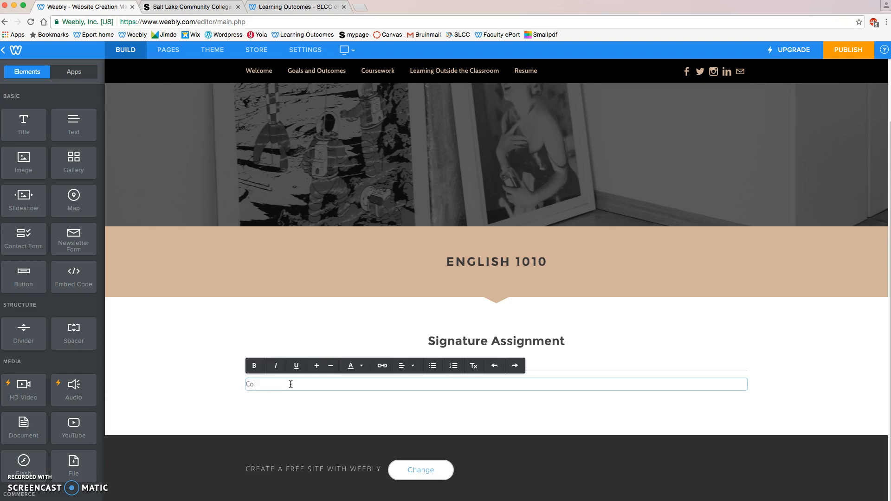
type("py and Past")
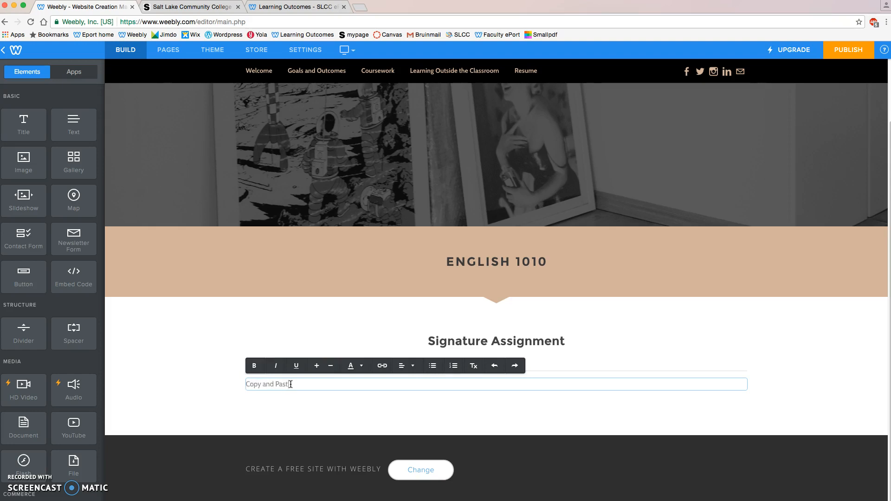
type("your essay")
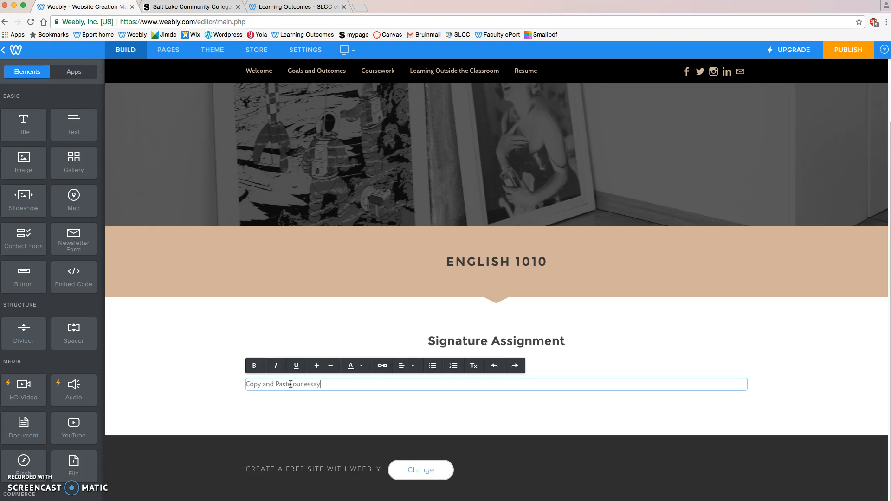
type("in this")
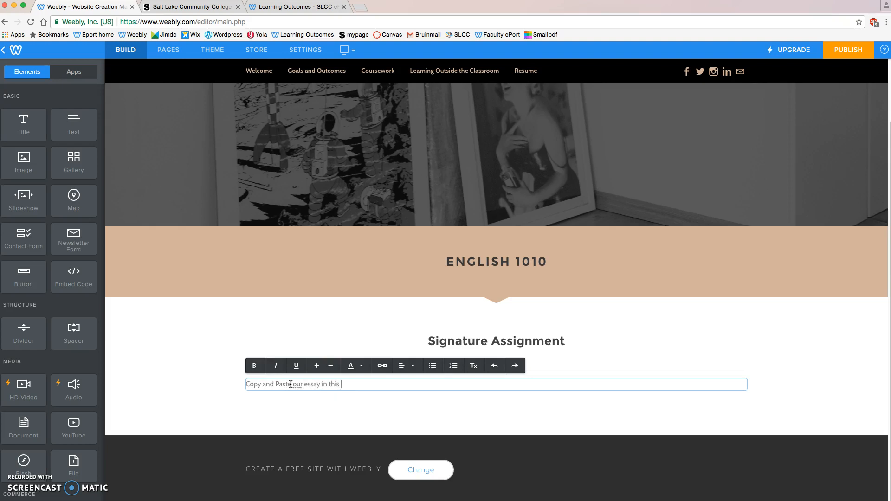
type("text")
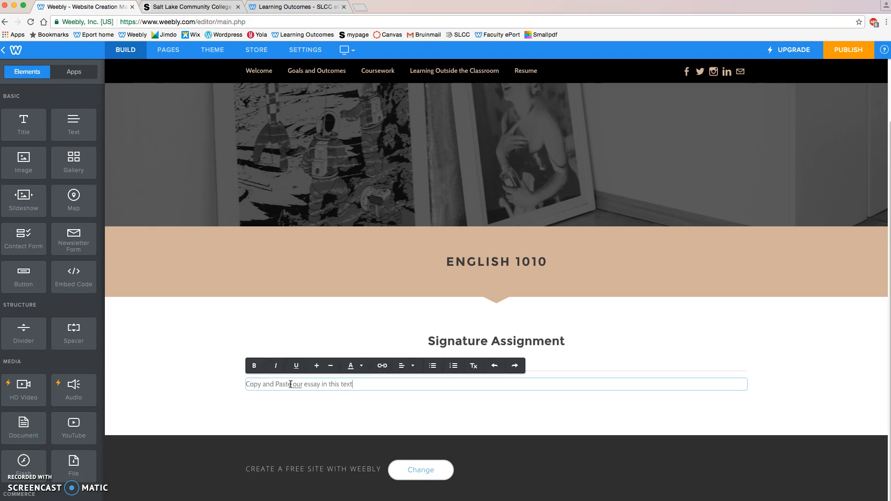
type("box.")
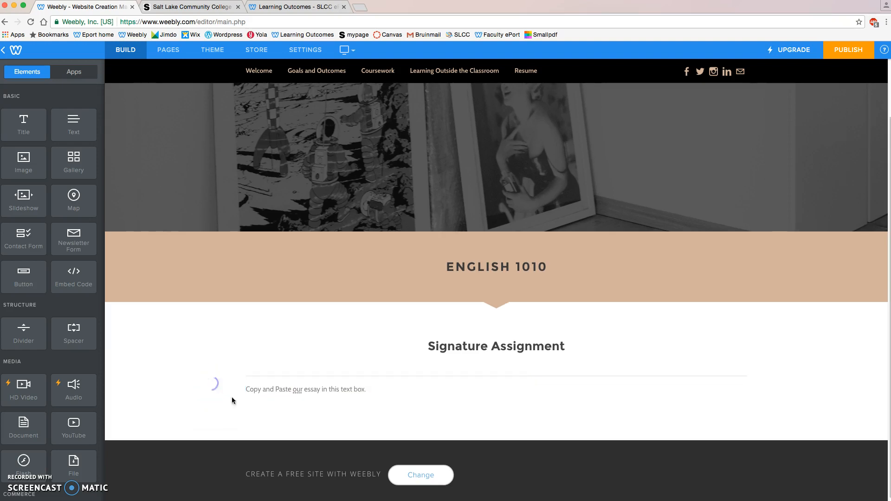
left_click(289, 390)
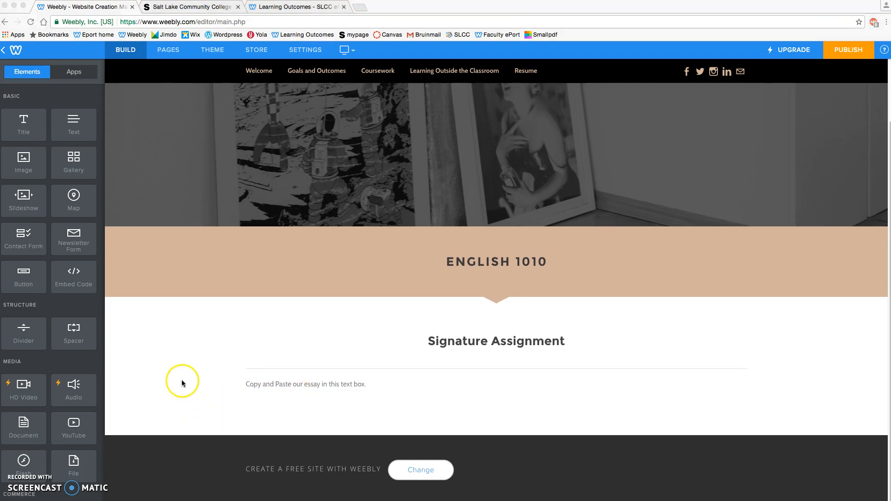
mouse_move(177, 365)
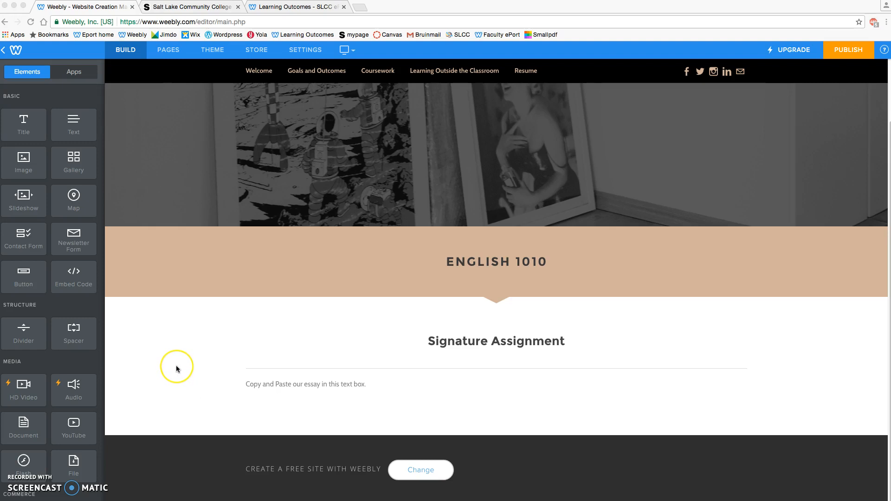
mouse_move(179, 369)
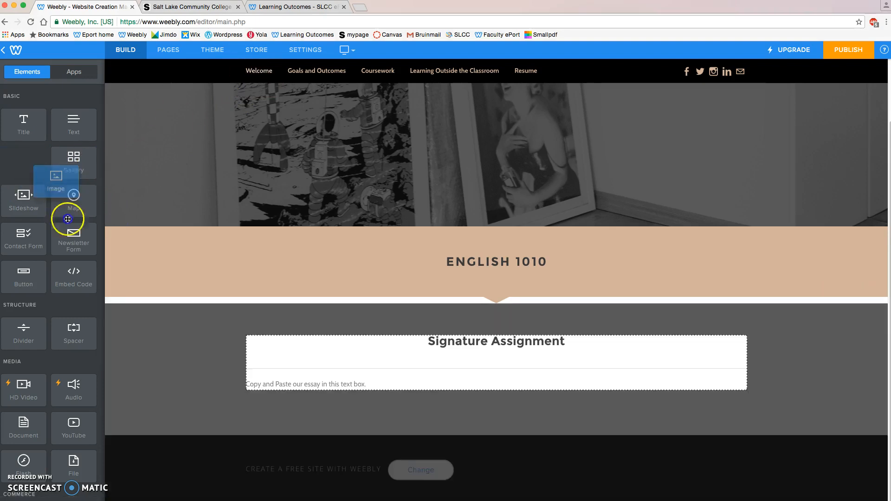
Step: Drop an image placeholder to the left of the essay text box
left_click(307, 384)
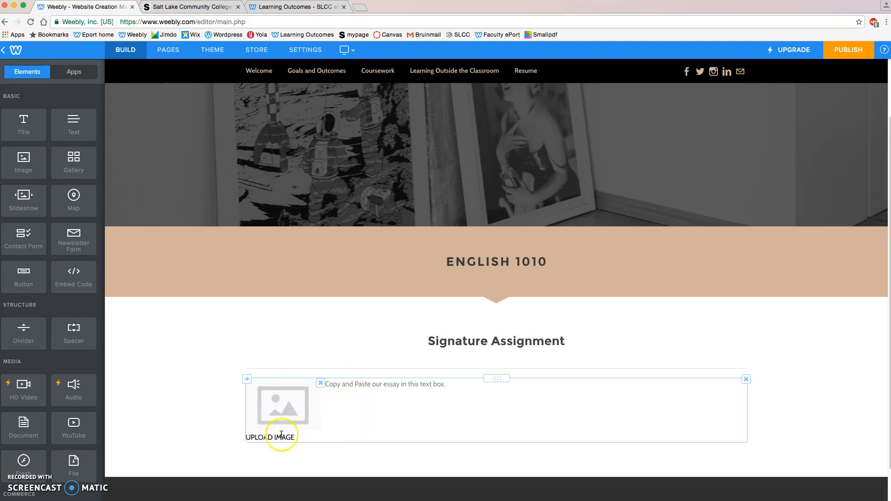
mouse_move(436, 362)
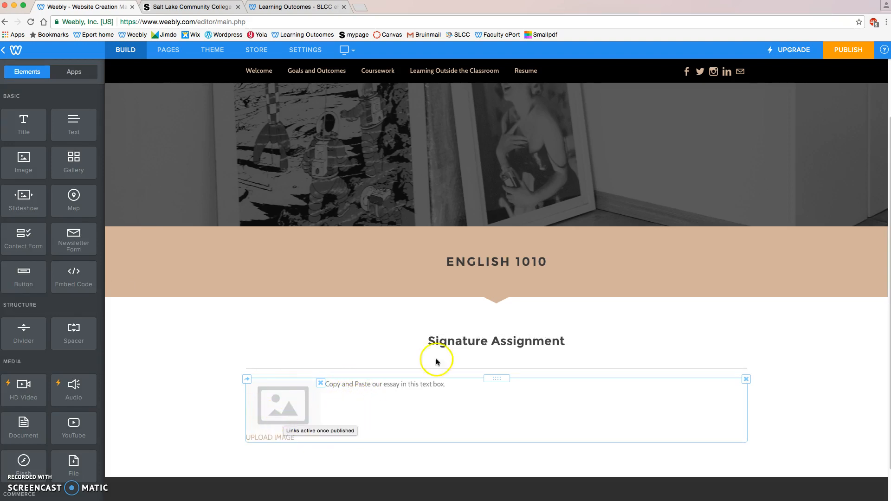
mouse_move(448, 423)
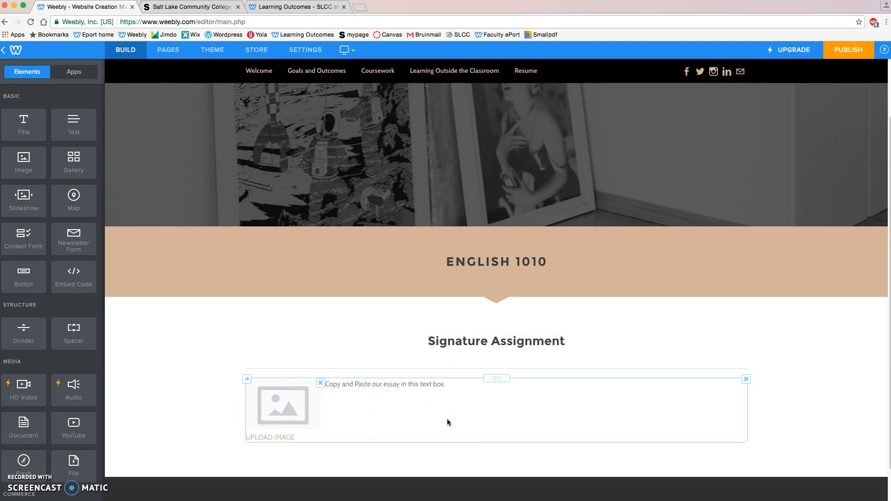
mouse_move(327, 429)
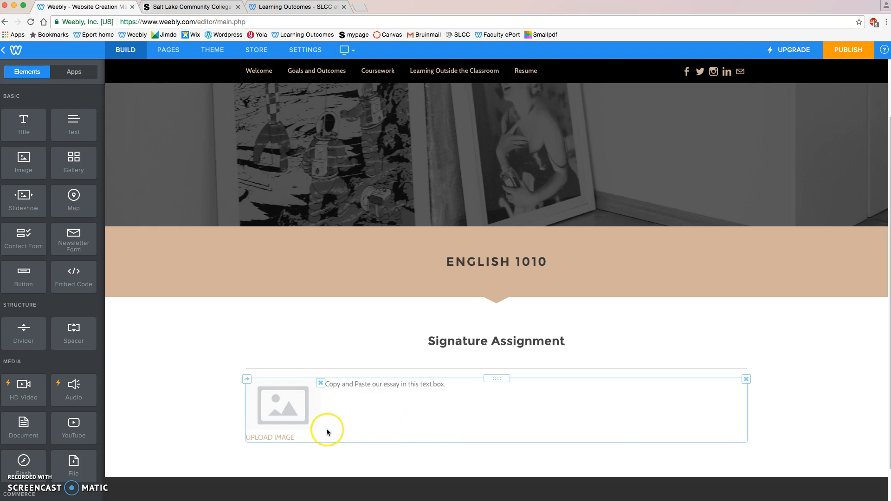
left_click(282, 406)
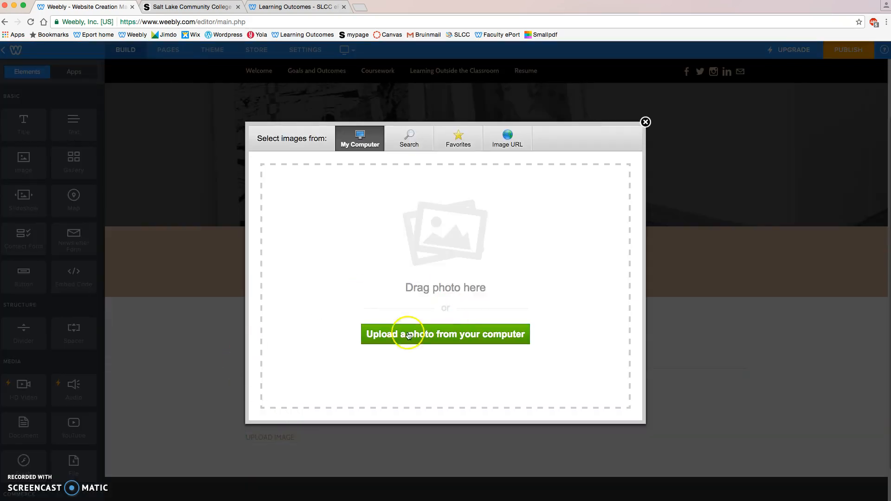
mouse_move(533, 149)
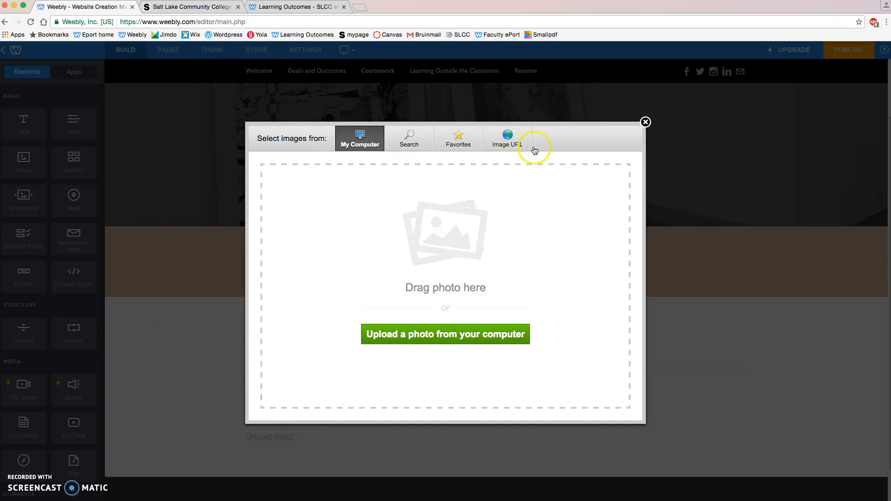
left_click(645, 122)
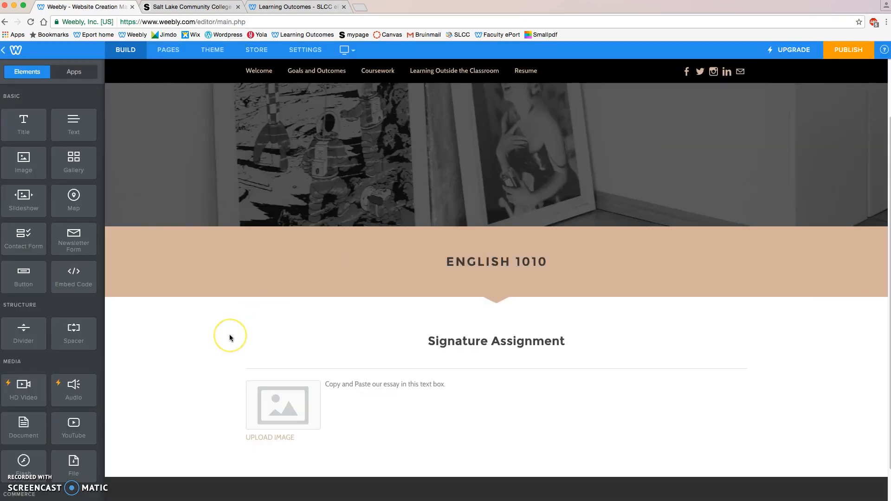
mouse_move(219, 342)
type(".")
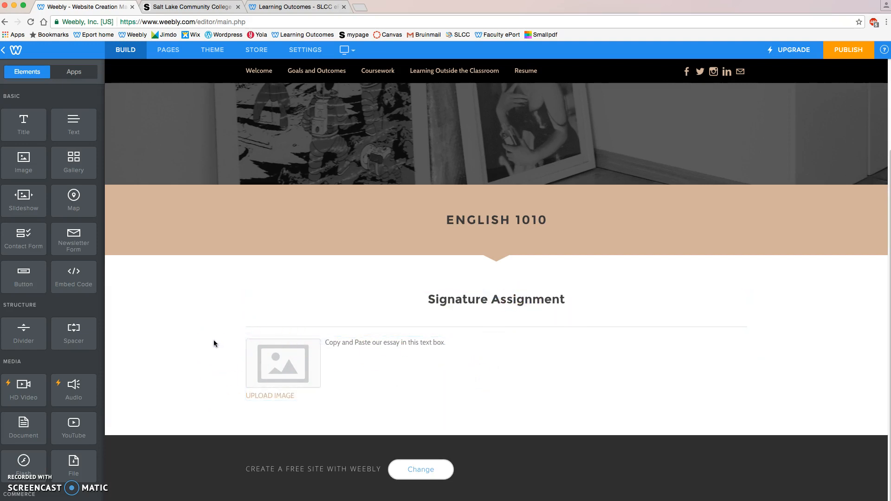
Step: Add a File element below the image, dismissing its upload window without uploading anything
scroll("down", 3)
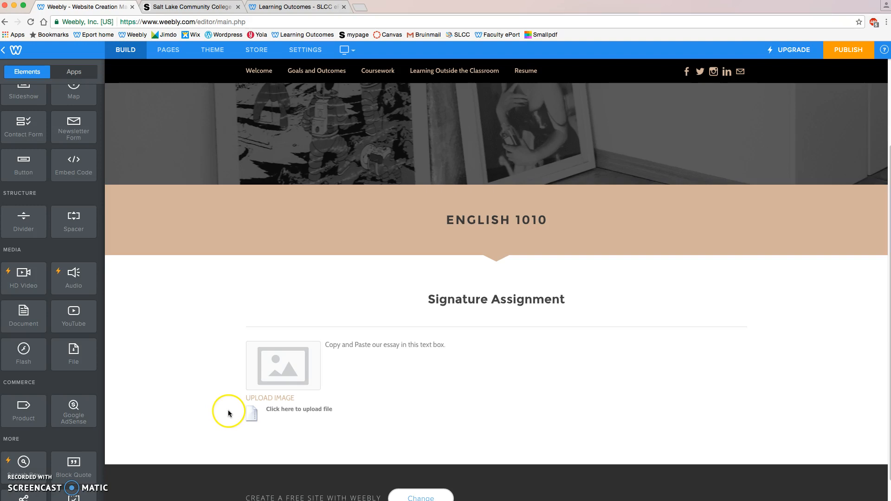
left_click(299, 409)
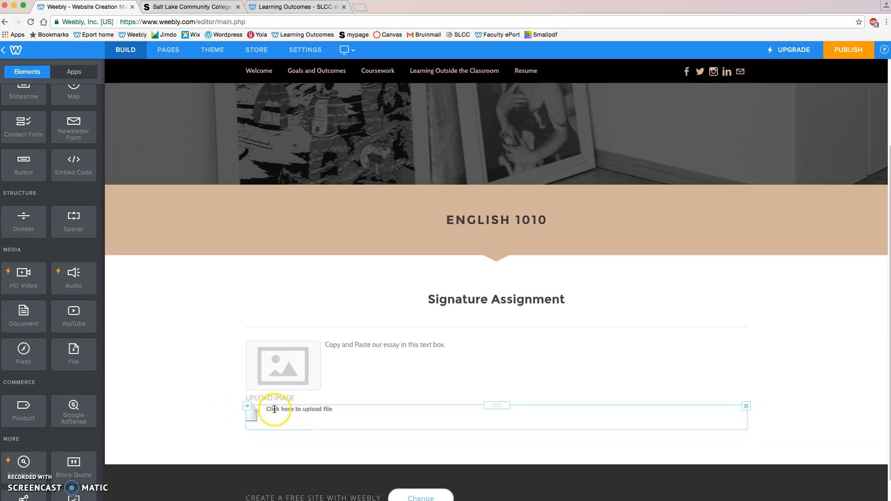
left_click(299, 410)
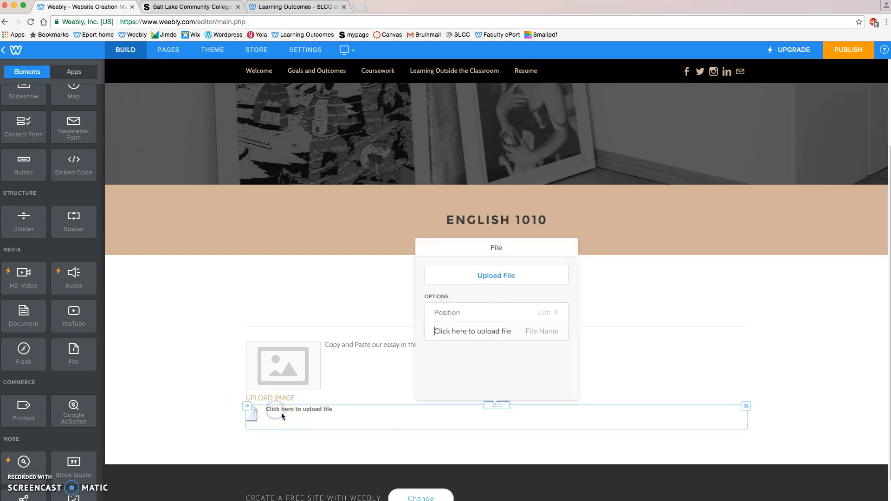
left_click(496, 275)
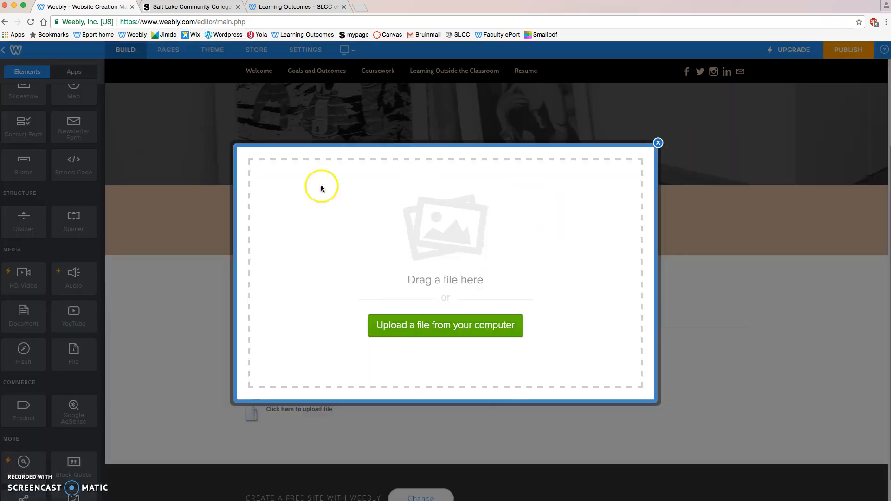
mouse_move(552, 340)
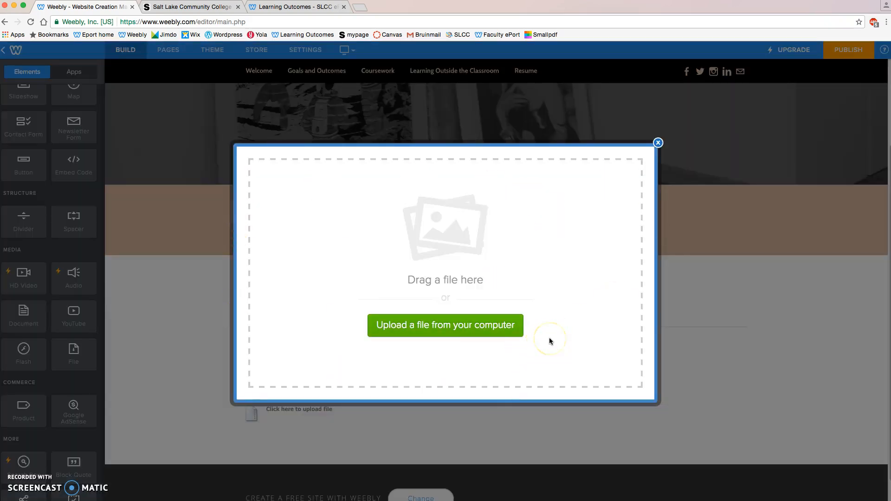
left_click(659, 142)
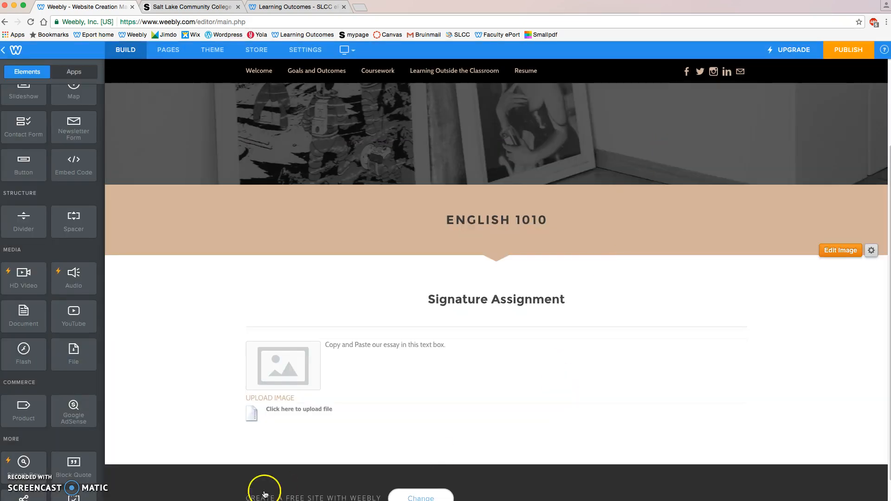
left_click(411, 409)
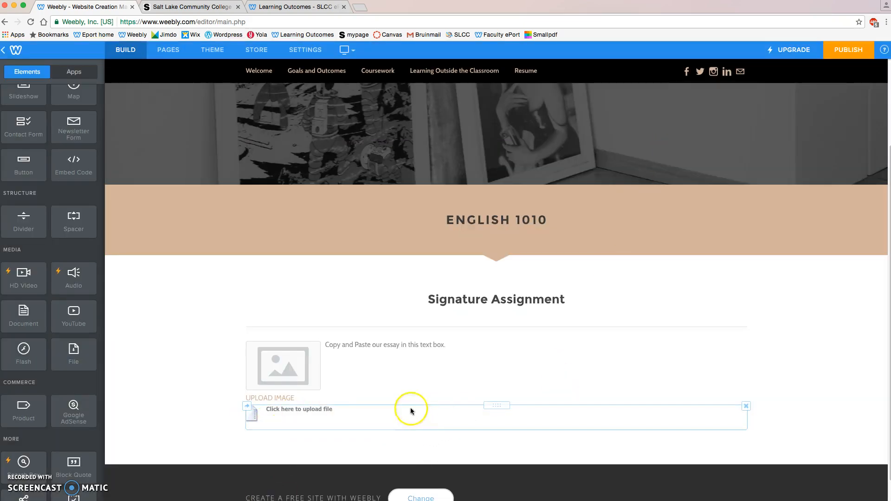
mouse_move(254, 427)
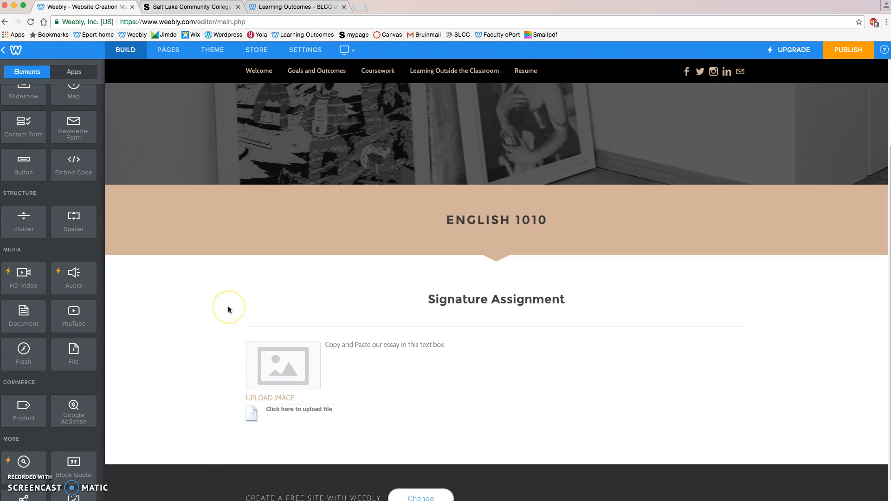
mouse_move(228, 309)
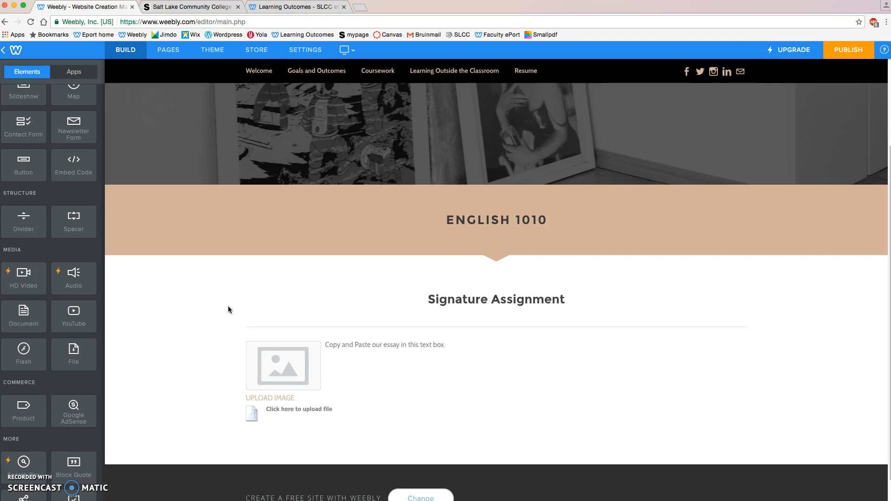
mouse_move(196, 336)
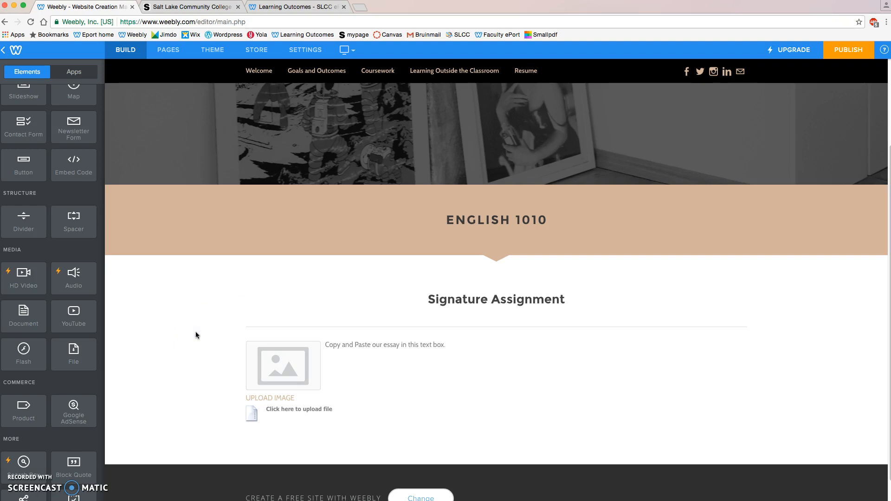
Step: Add a 'Reflection' title below the file upload element
scroll("up", 3)
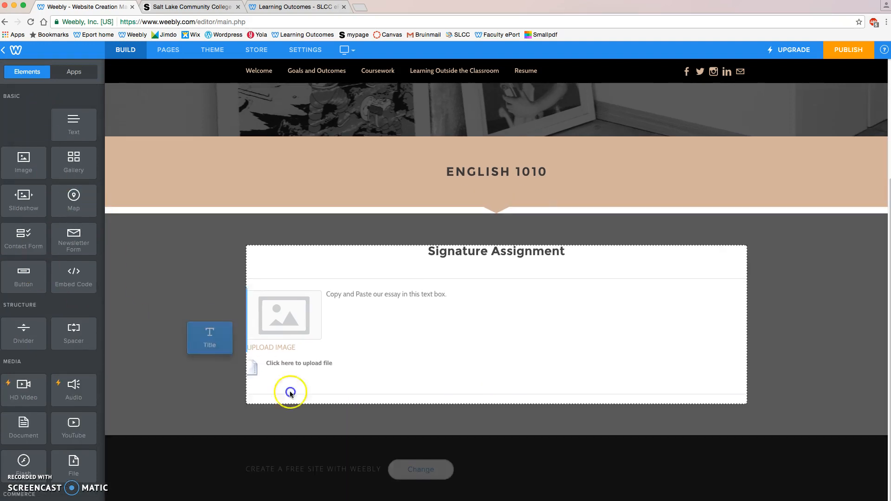
left_click(291, 393)
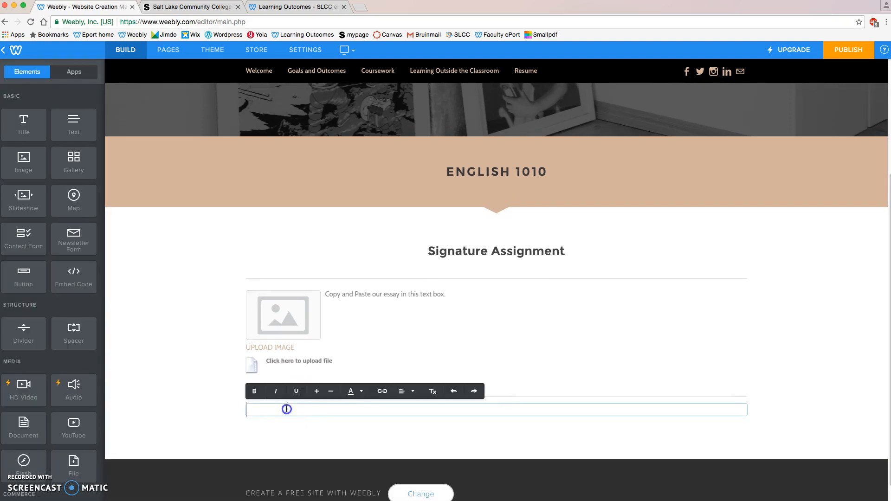
type("Reflection")
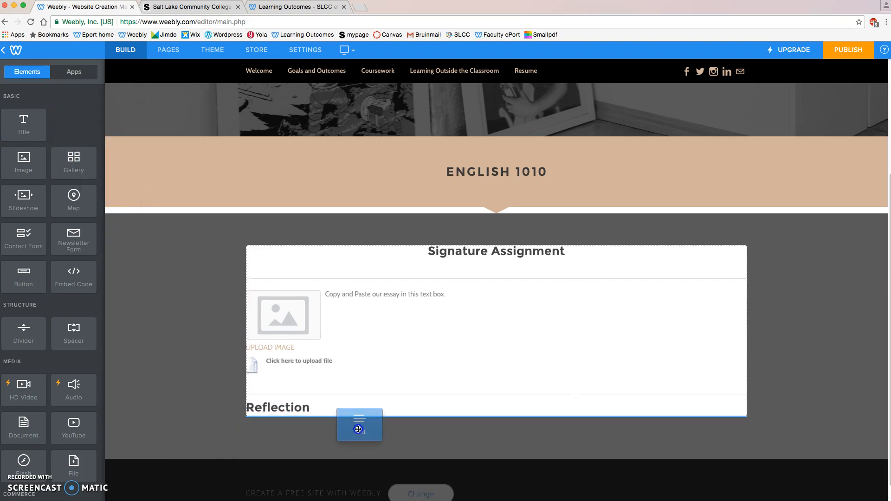
Step: Fill the text box under Reflection with 'Write our class reflection in this box.'
left_click(359, 425)
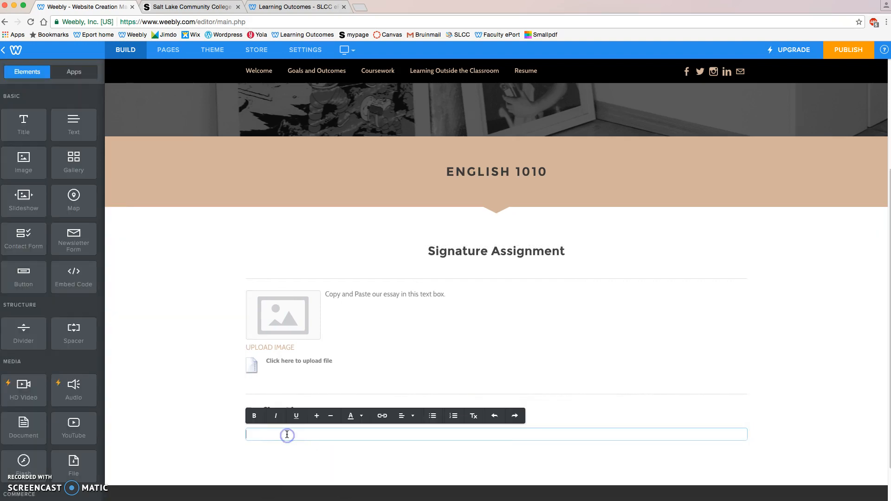
type("Write our")
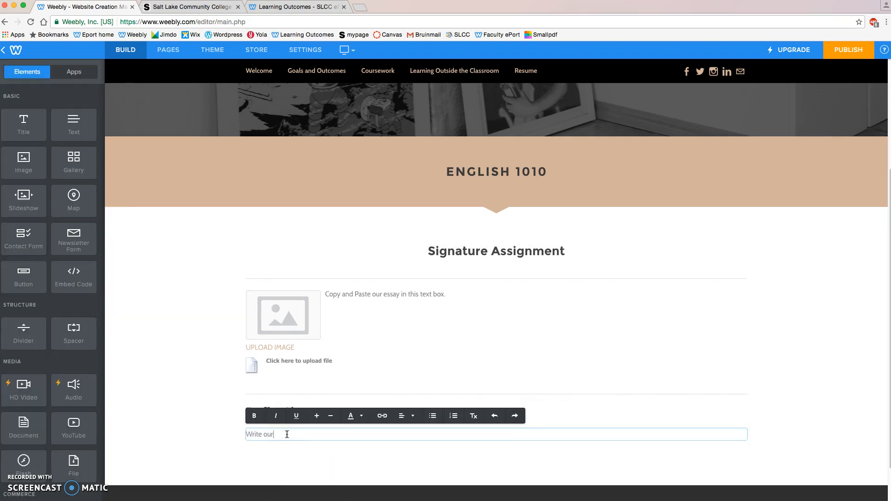
type("class reflect")
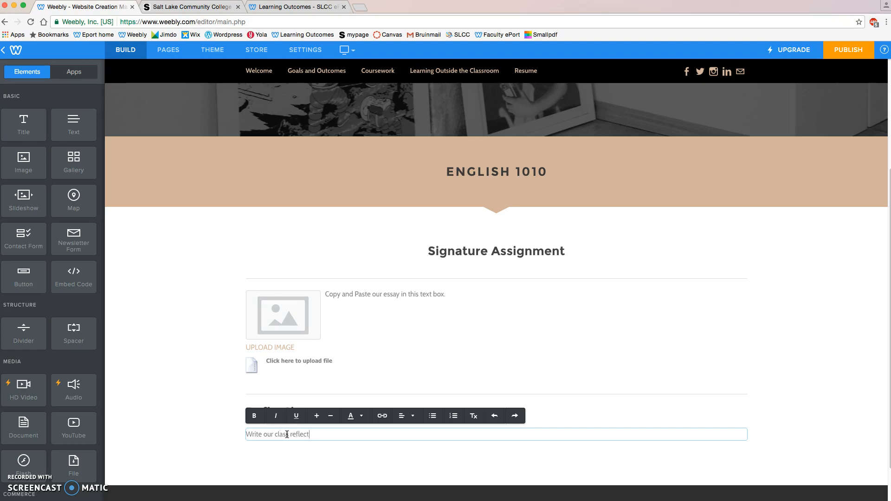
type("ion in this box.")
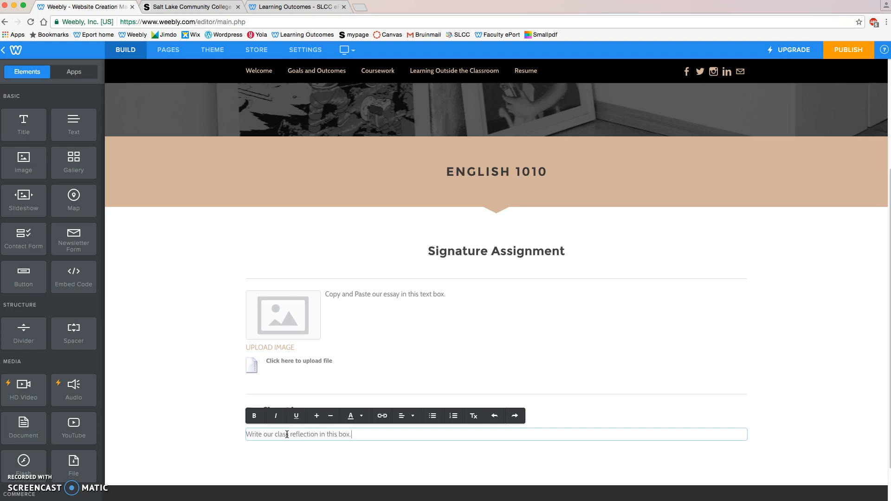
left_click(203, 408)
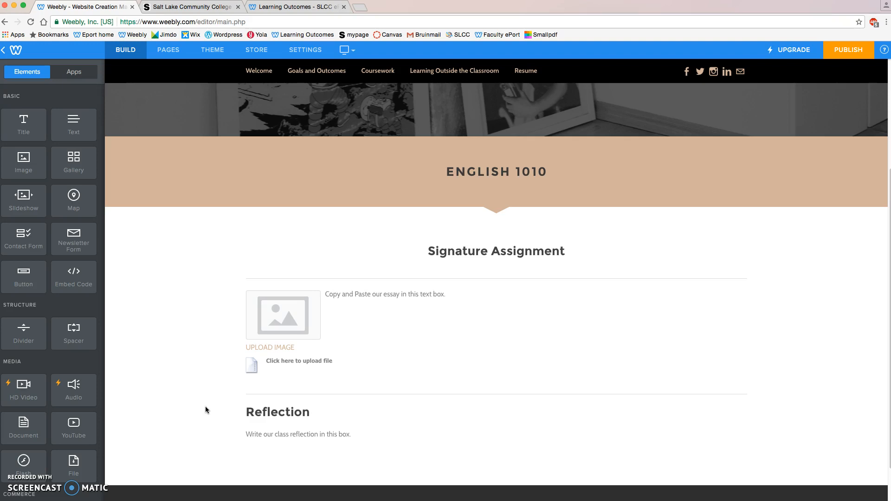
mouse_move(169, 436)
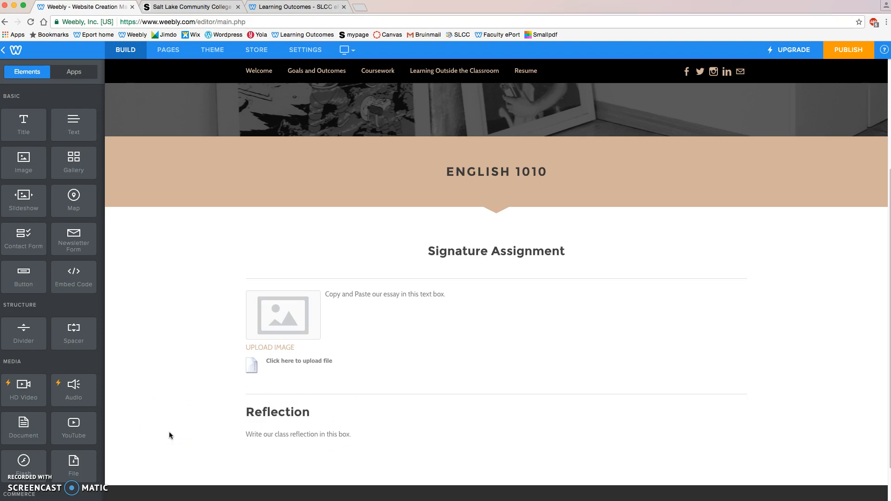
mouse_move(276, 458)
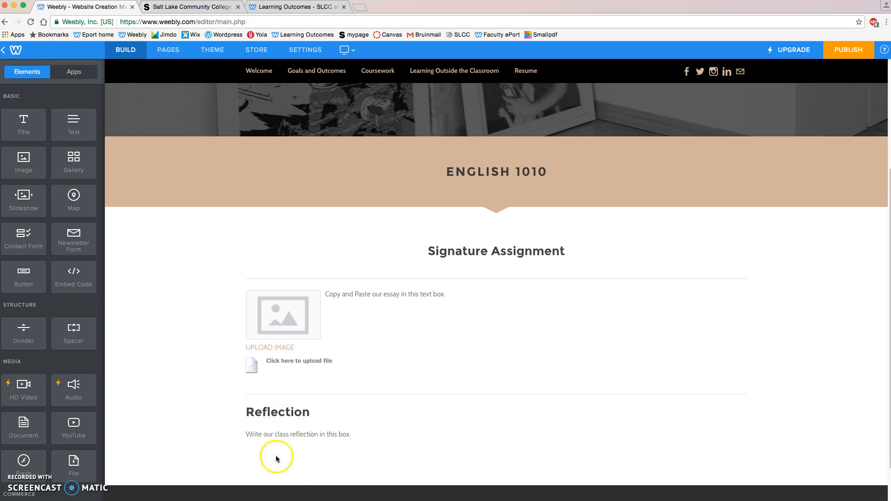
mouse_move(190, 428)
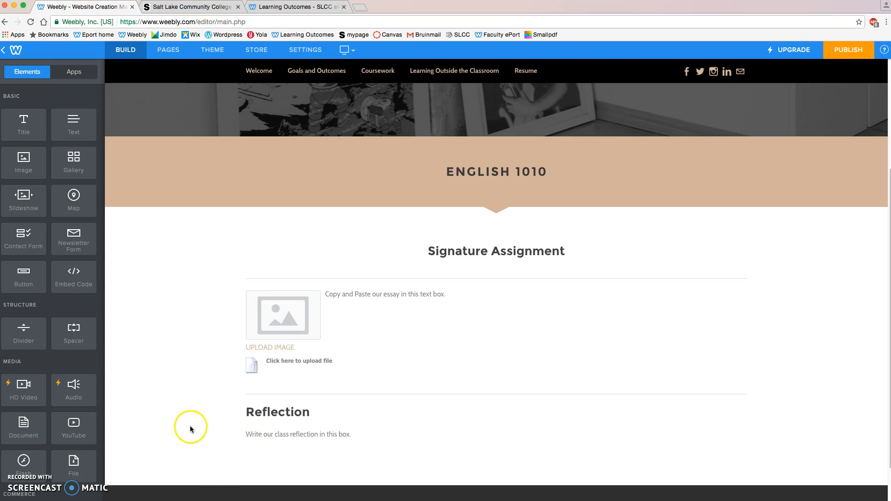
mouse_move(322, 246)
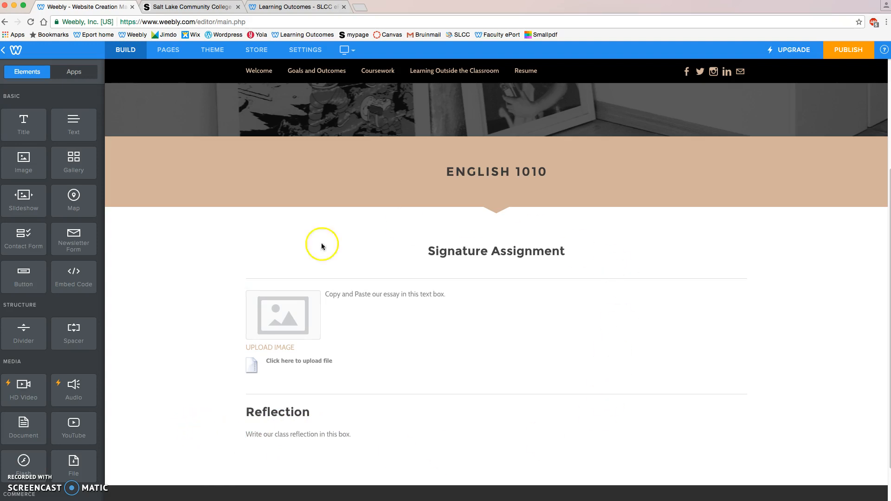
mouse_move(197, 354)
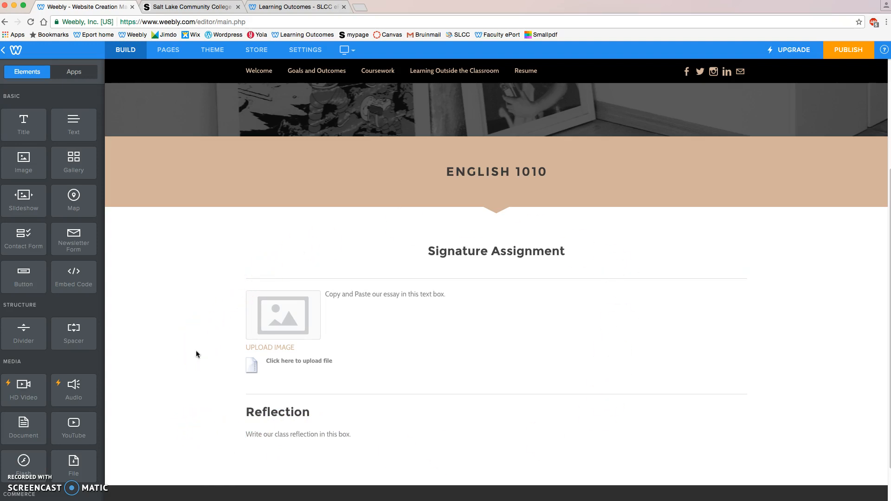
mouse_move(312, 198)
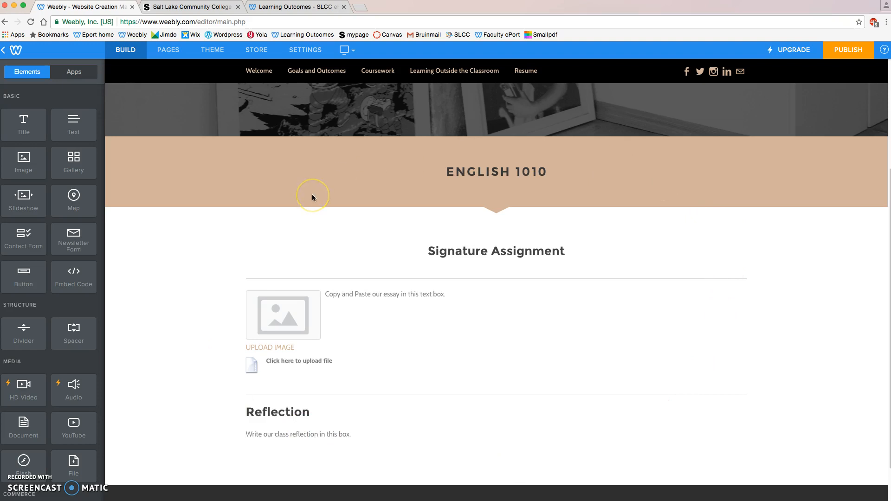
mouse_move(312, 197)
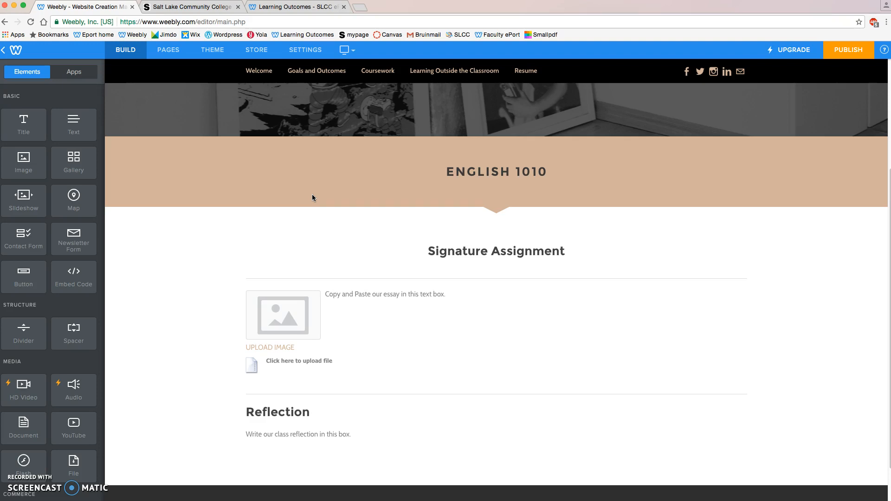
mouse_move(294, 7)
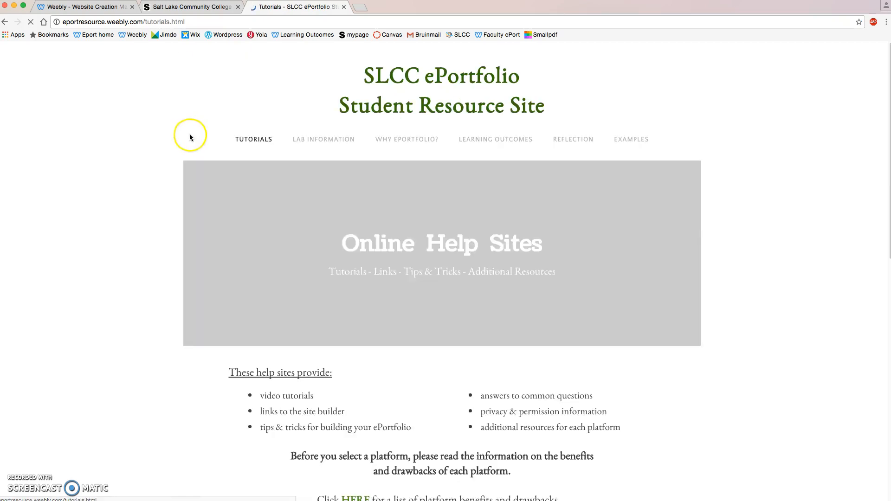
Step: Browse the SLCC Weebly Help Site's Advanced Tutorials videos, then return to the editor tab
scroll("down", 3)
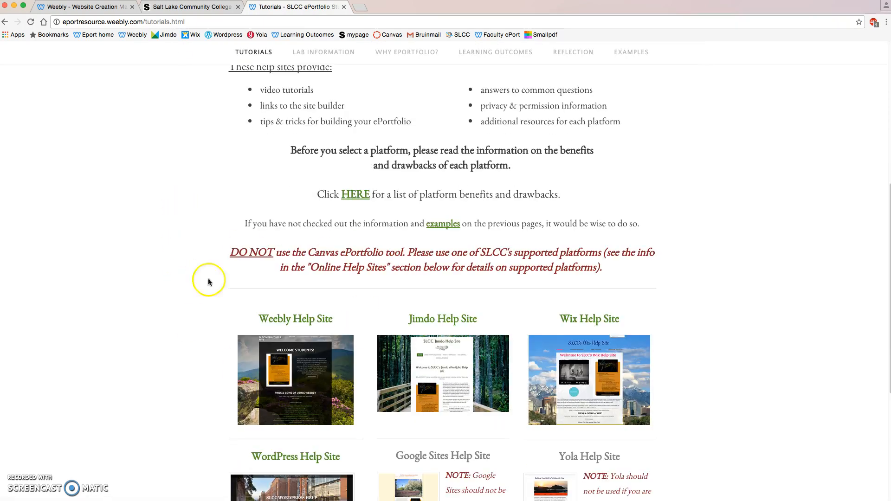
mouse_move(279, 390)
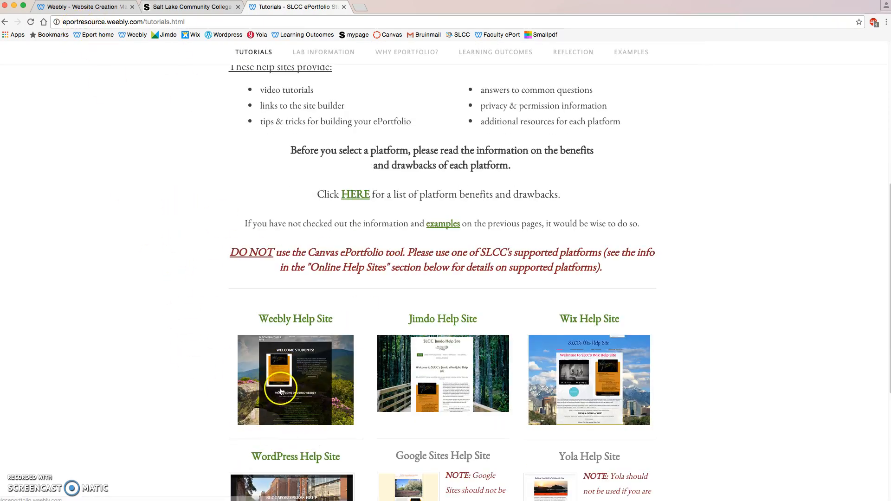
left_click(296, 380)
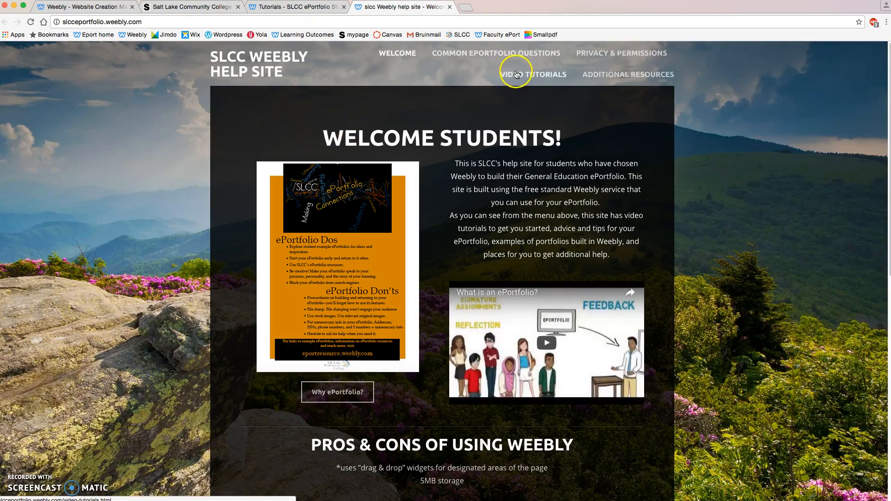
left_click(534, 74)
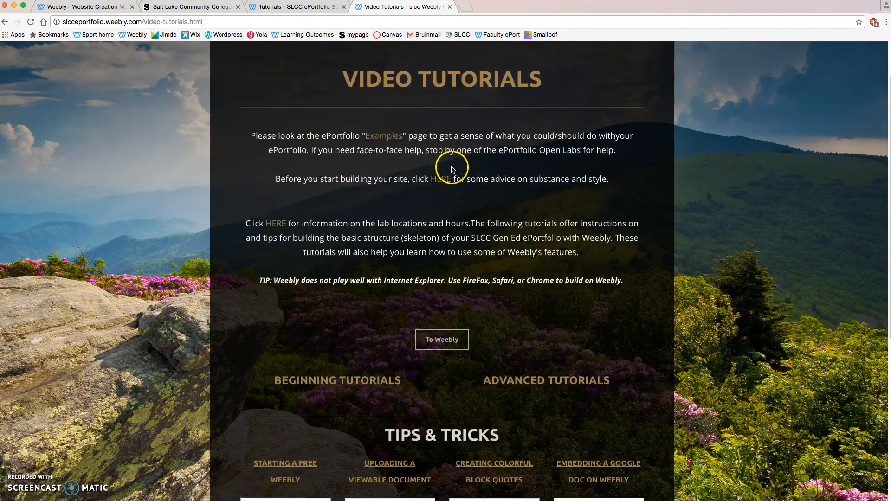
left_click(545, 380)
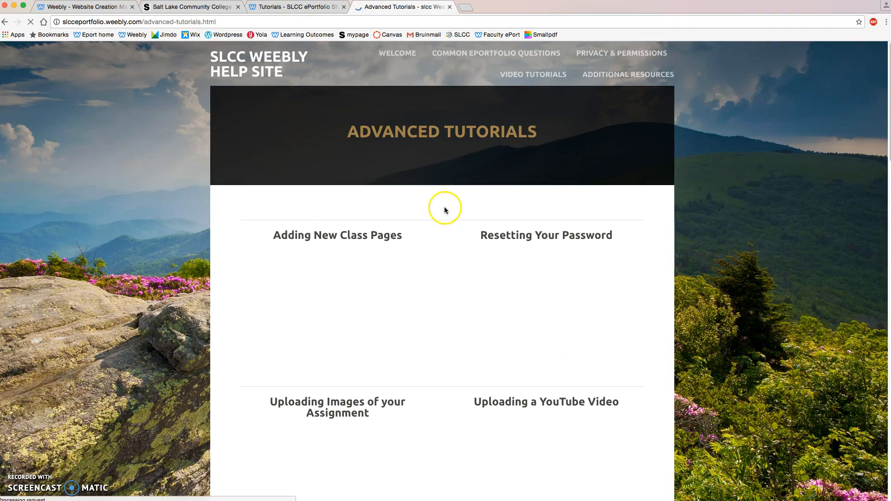
scroll("down", 3)
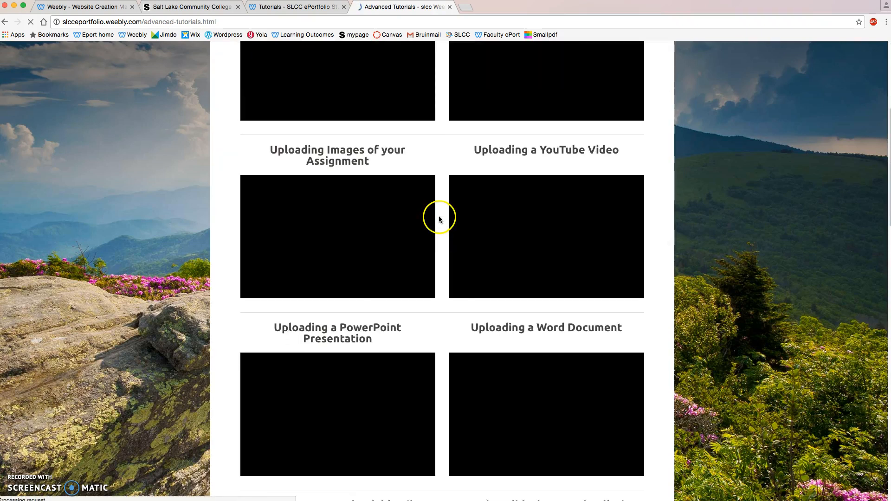
scroll("down", 3)
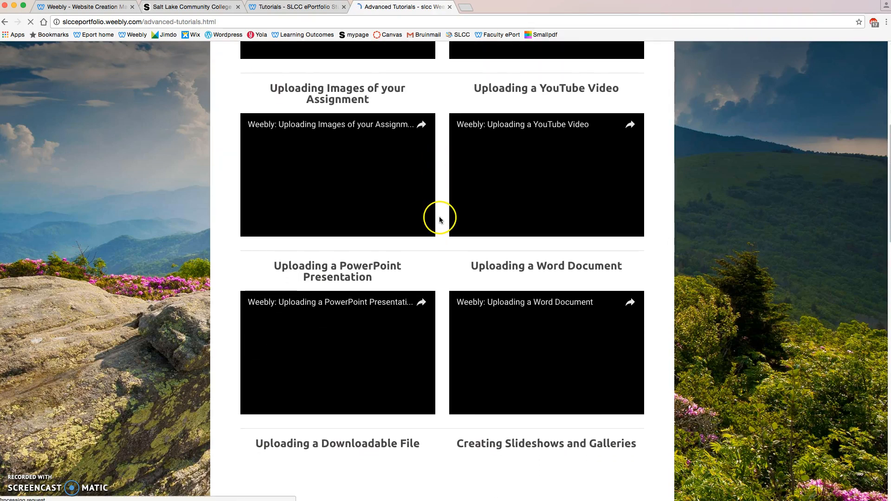
scroll("up", 3)
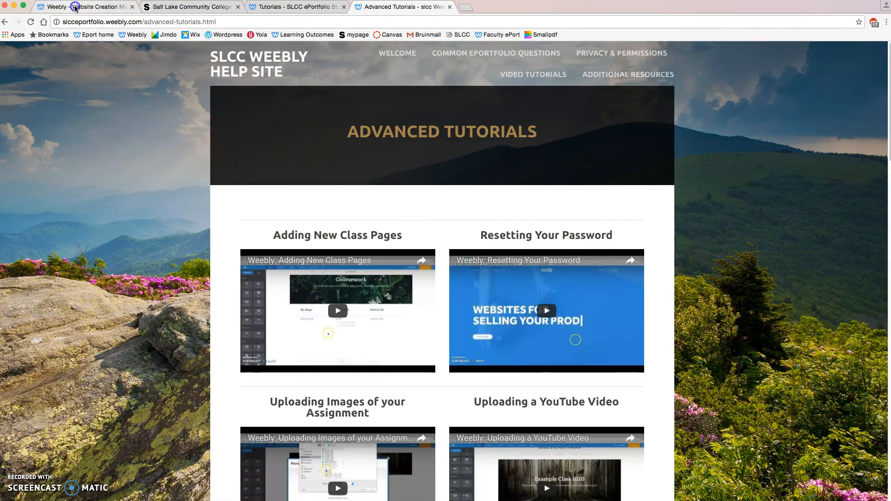
left_click(83, 6)
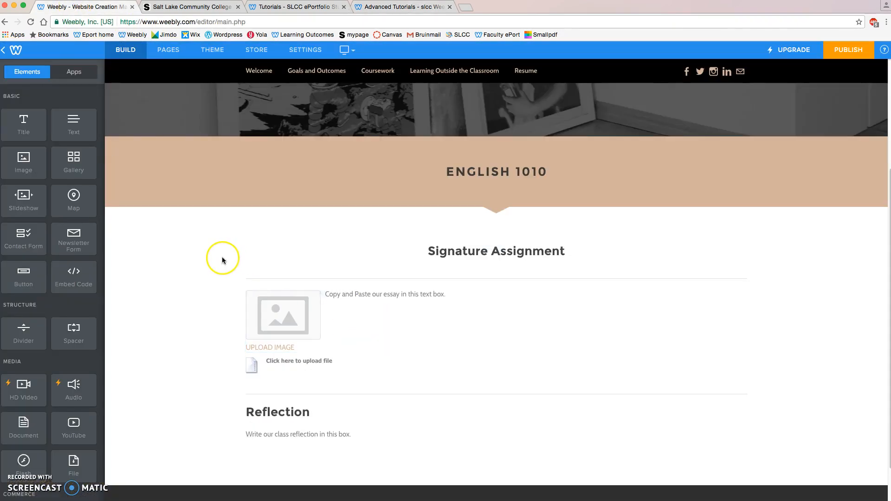
mouse_move(222, 264)
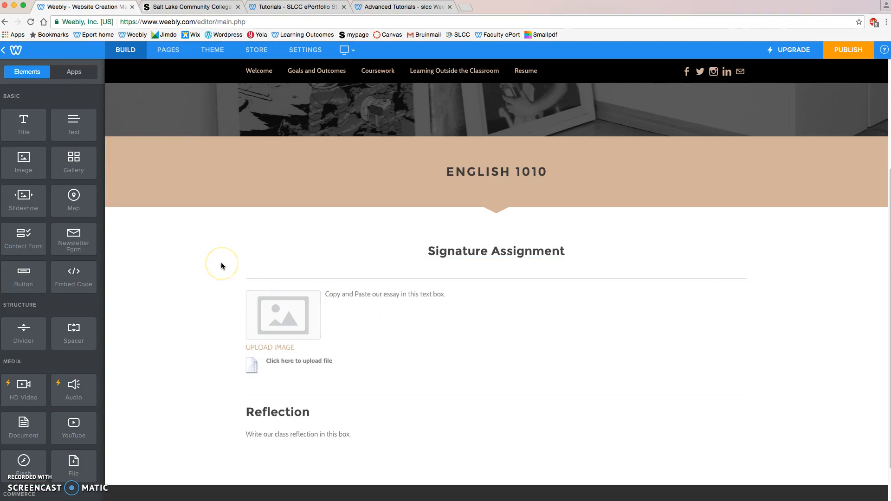
mouse_move(217, 291)
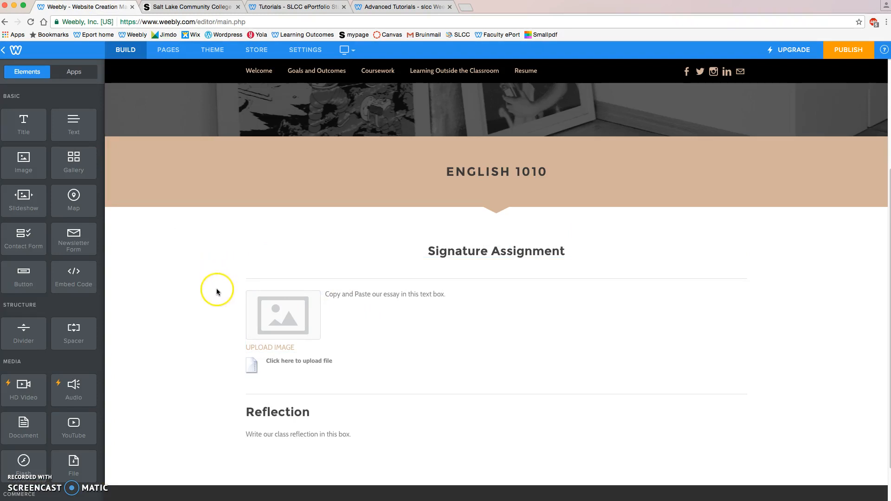